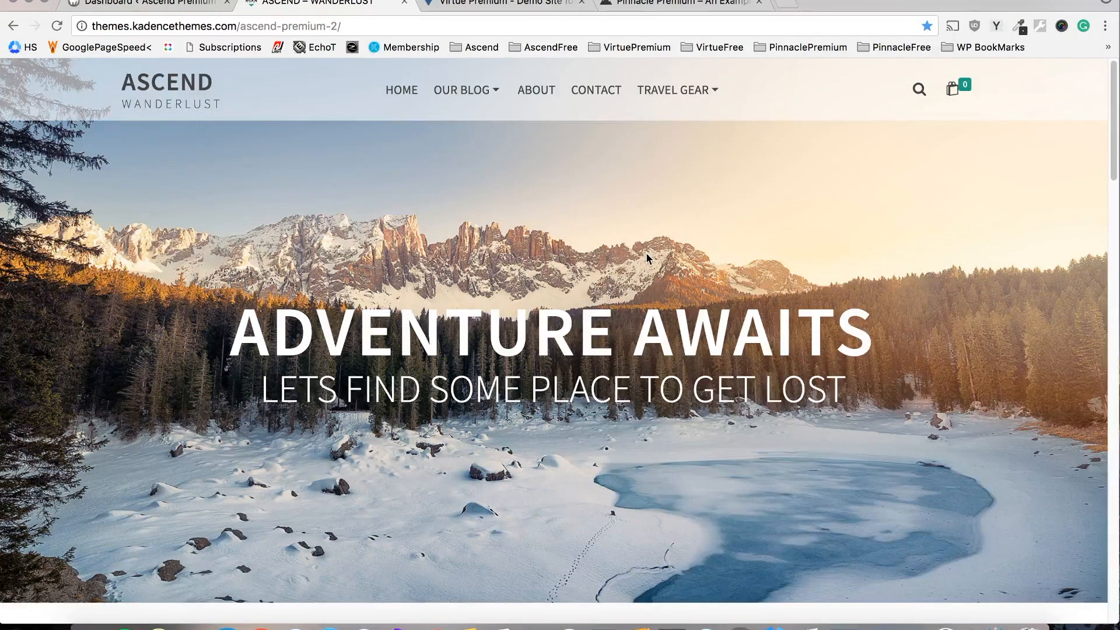
Browse the Virtue Premium demo site tab, then return to the Ascend Wanderlust demo tab
{"action": "scroll", "scroll_direction": "down", "scroll_amount": 3}
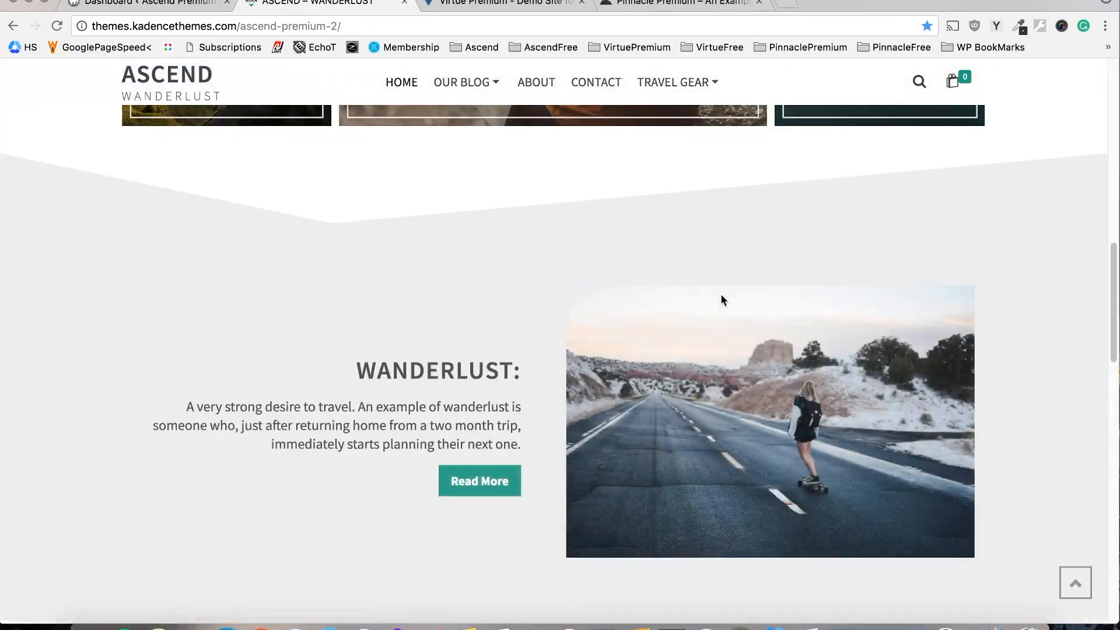
{"action": "left_click", "coordinate": [501, 3]}
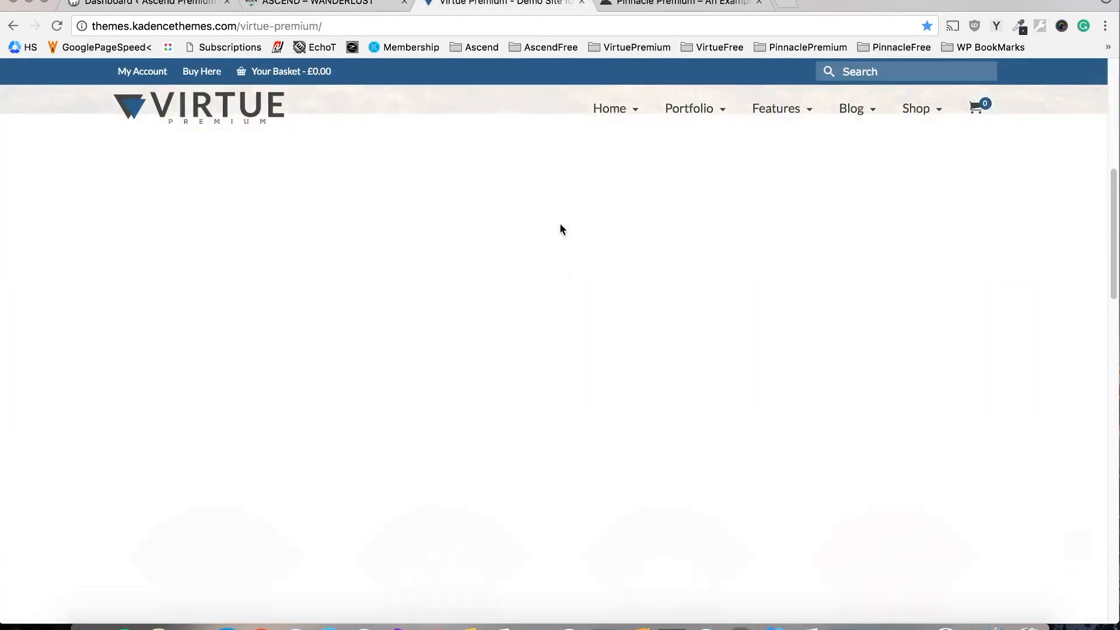
{"action": "scroll", "scroll_direction": "down", "scroll_amount": 3}
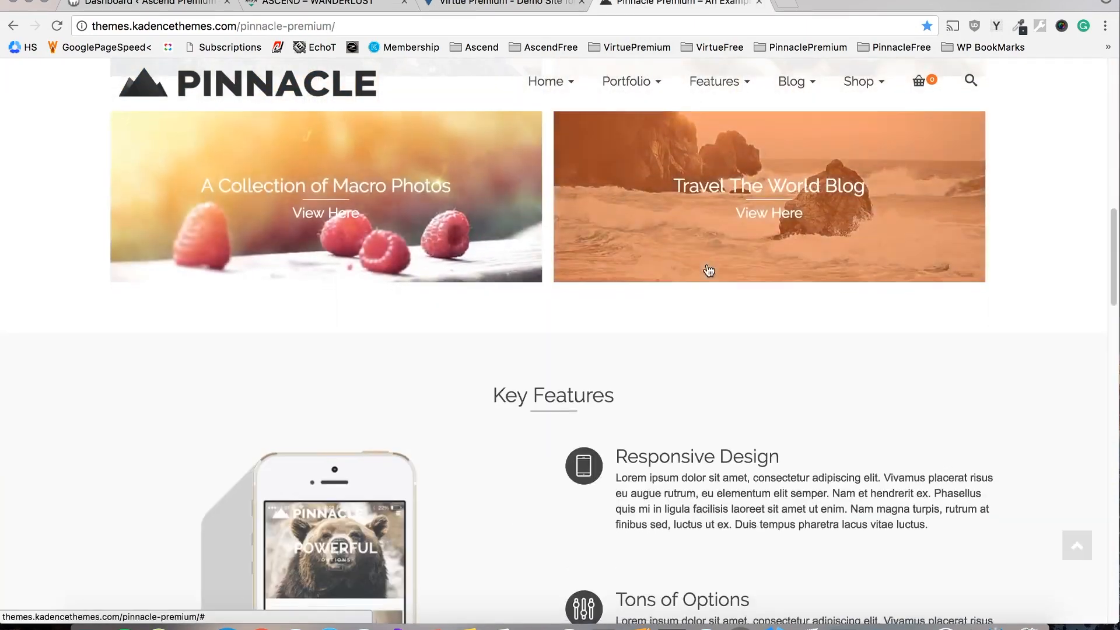
{"action": "scroll", "scroll_direction": "down", "scroll_amount": 3}
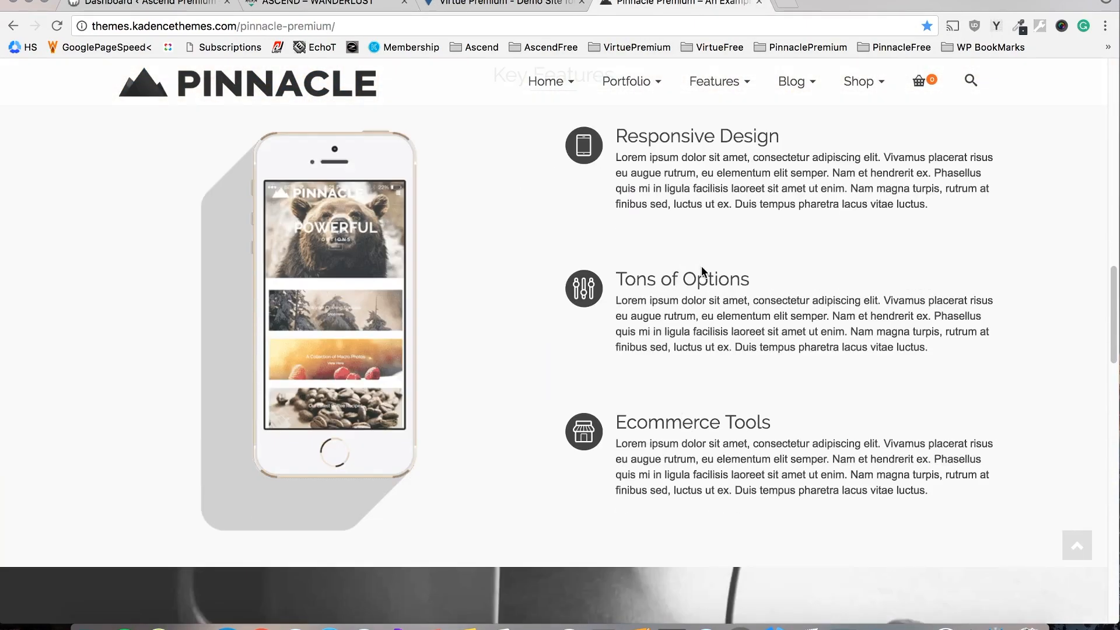
{"action": "scroll", "scroll_direction": "down", "scroll_amount": 3}
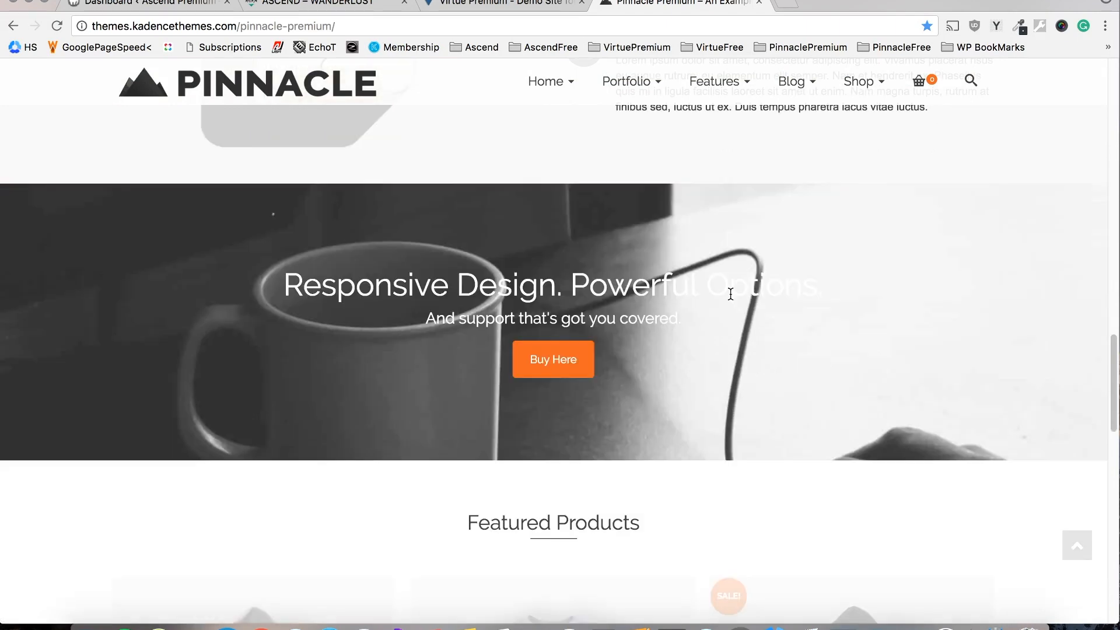
{"action": "scroll", "scroll_direction": "down", "scroll_amount": 3}
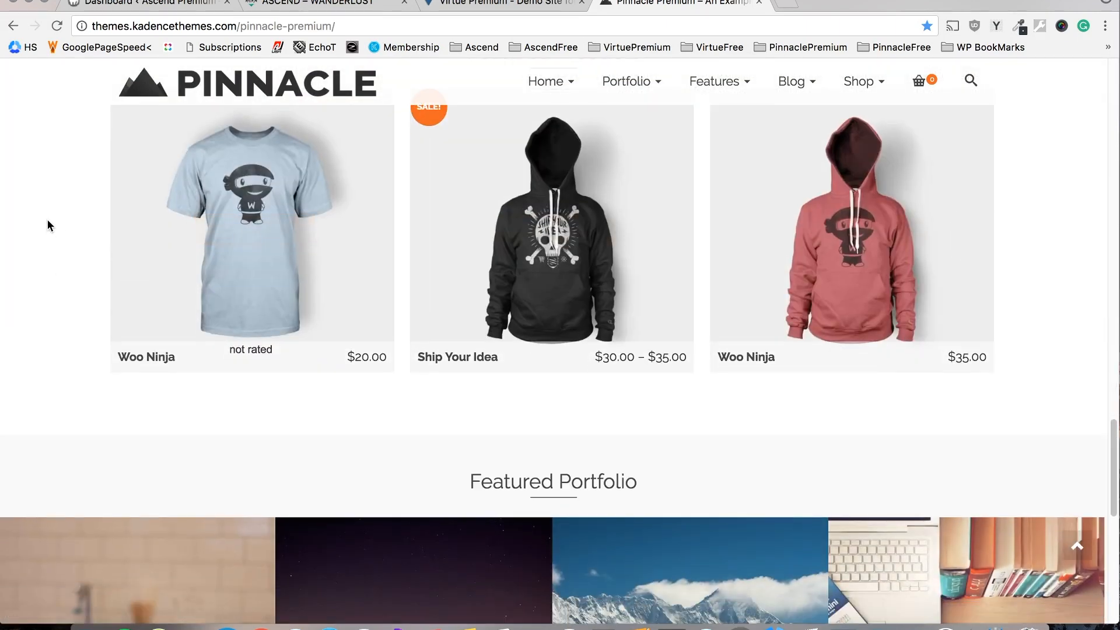
{"action": "scroll", "scroll_direction": "down", "scroll_amount": 3}
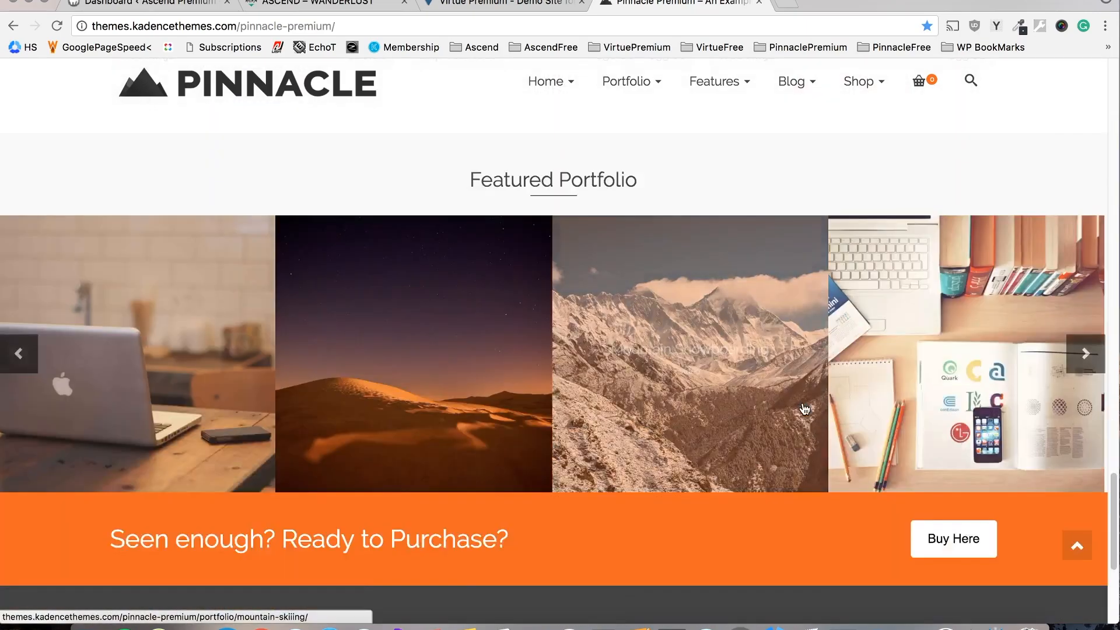
{"action": "scroll", "scroll_direction": "up", "scroll_amount": 3}
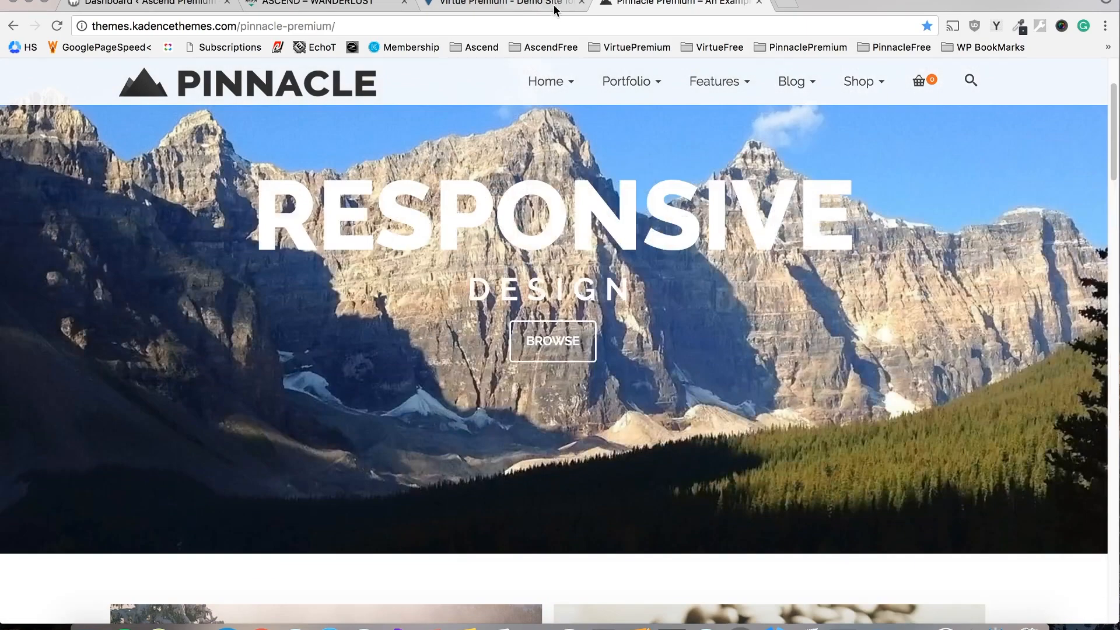
{"action": "left_click", "coordinate": [500, 3]}
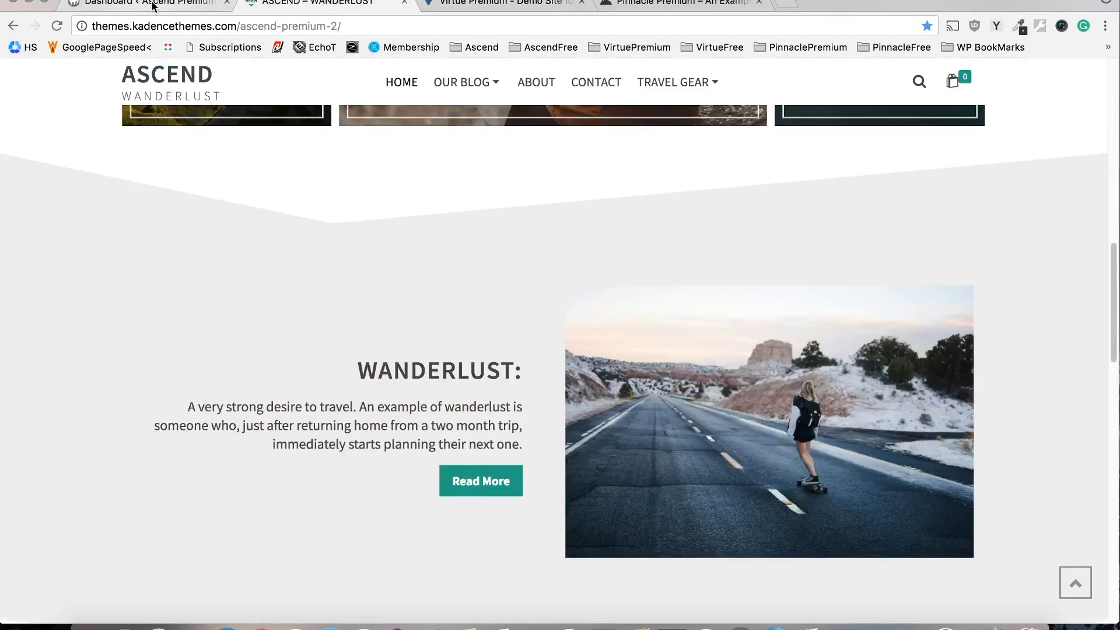
From the local dashboard, visit the Ascend Premium site's default front page and look it over
{"action": "left_click", "coordinate": [143, 2]}
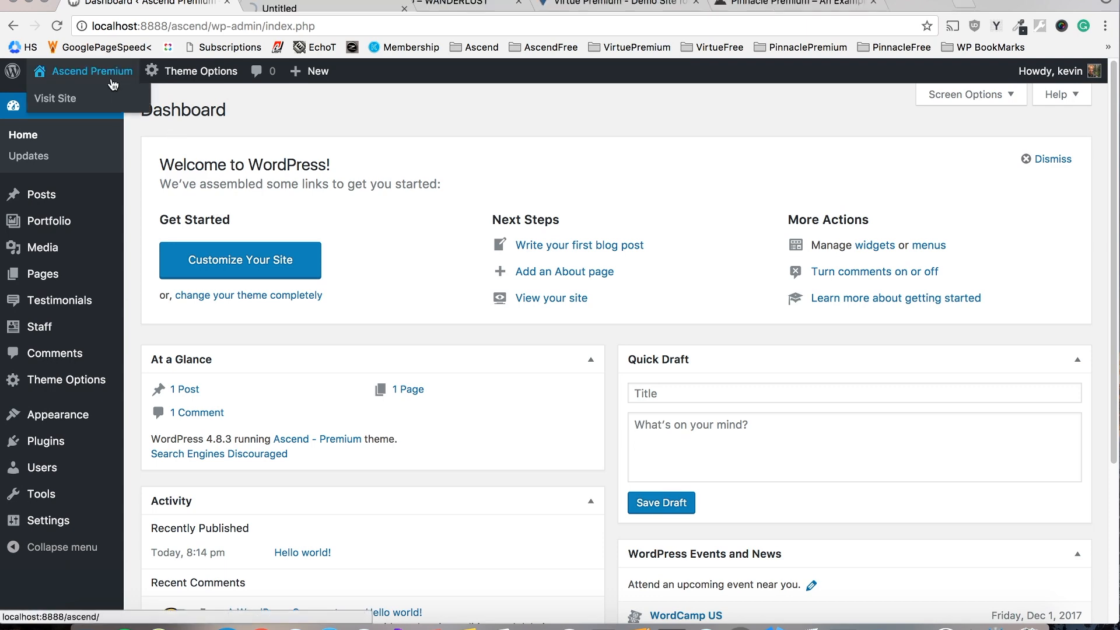
{"action": "left_click", "coordinate": [55, 98]}
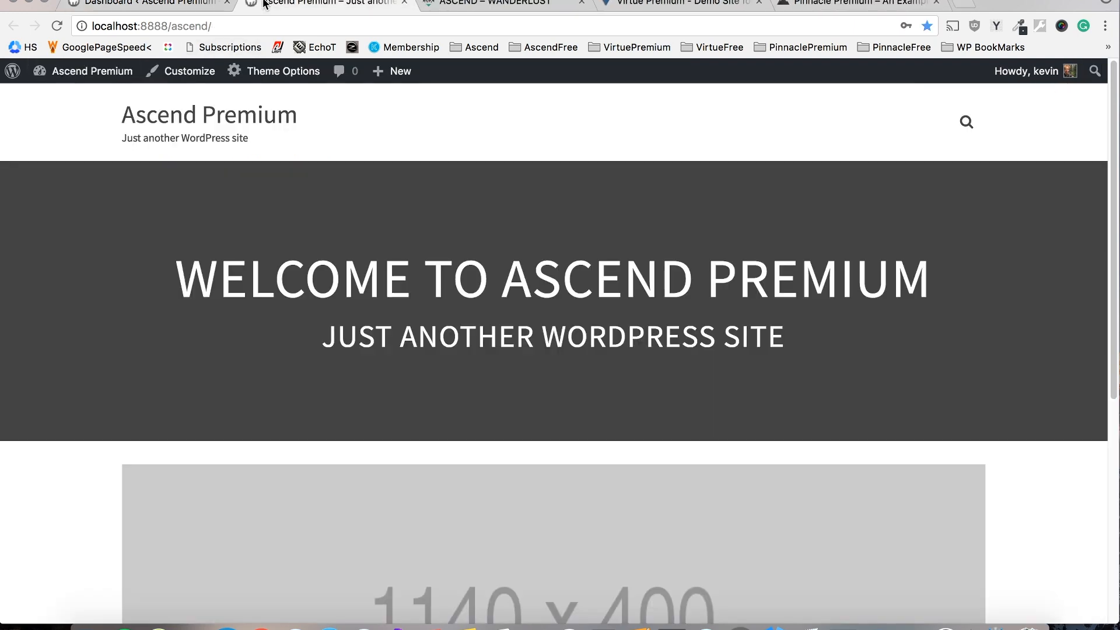
{"action": "scroll", "scroll_direction": "down", "scroll_amount": 3}
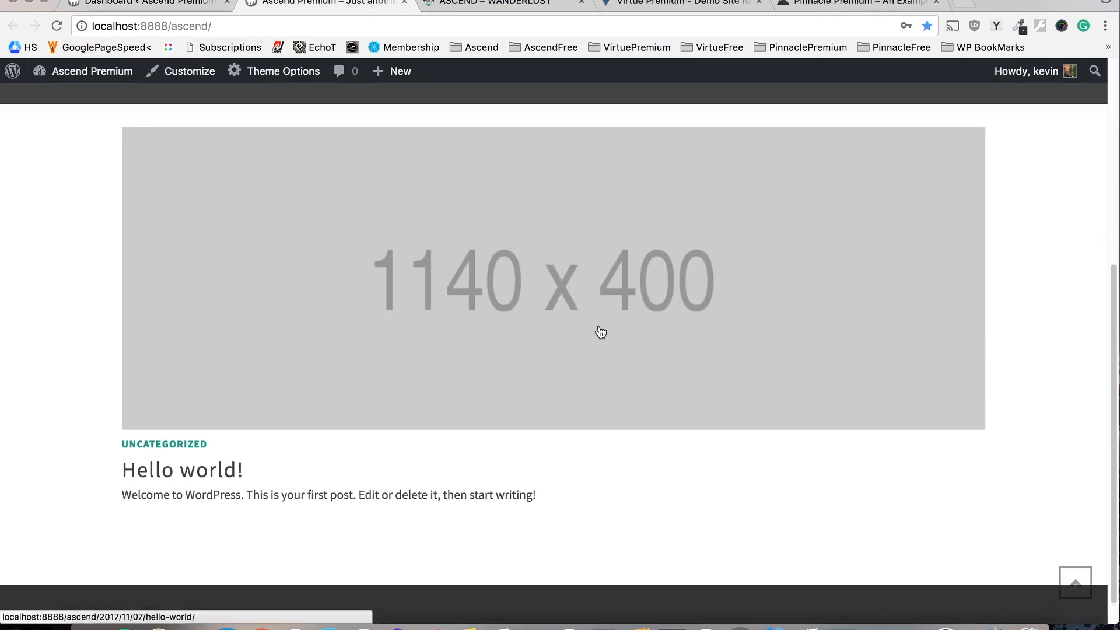
{"action": "scroll", "scroll_direction": "up", "scroll_amount": 3}
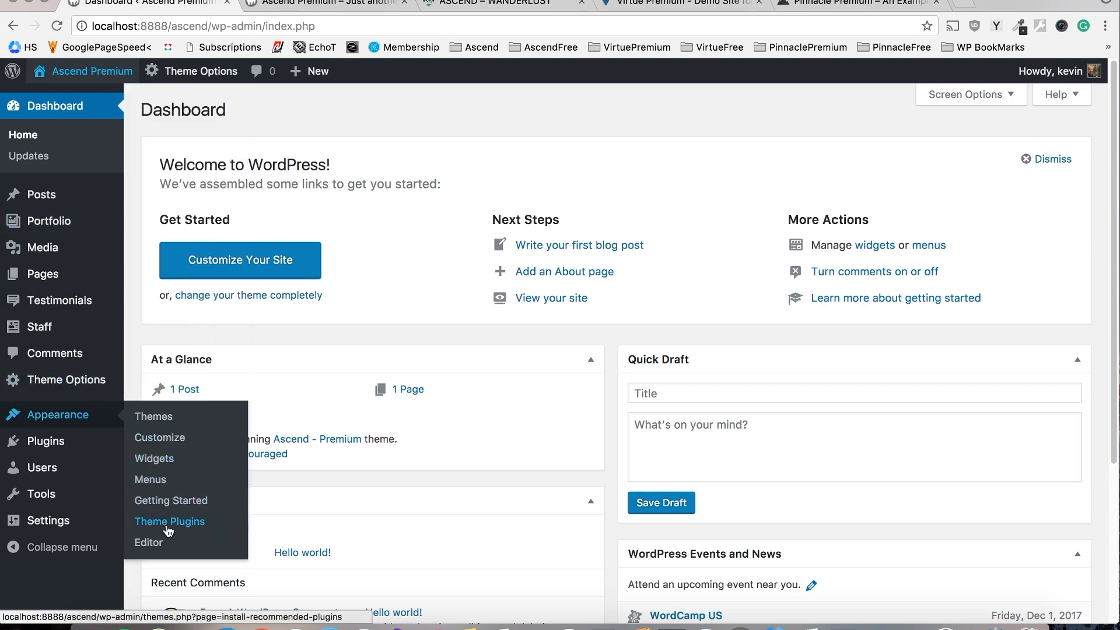
Show Ascend Premium's Getting Started page with its Recommended Plugins list
{"action": "left_click", "coordinate": [170, 500]}
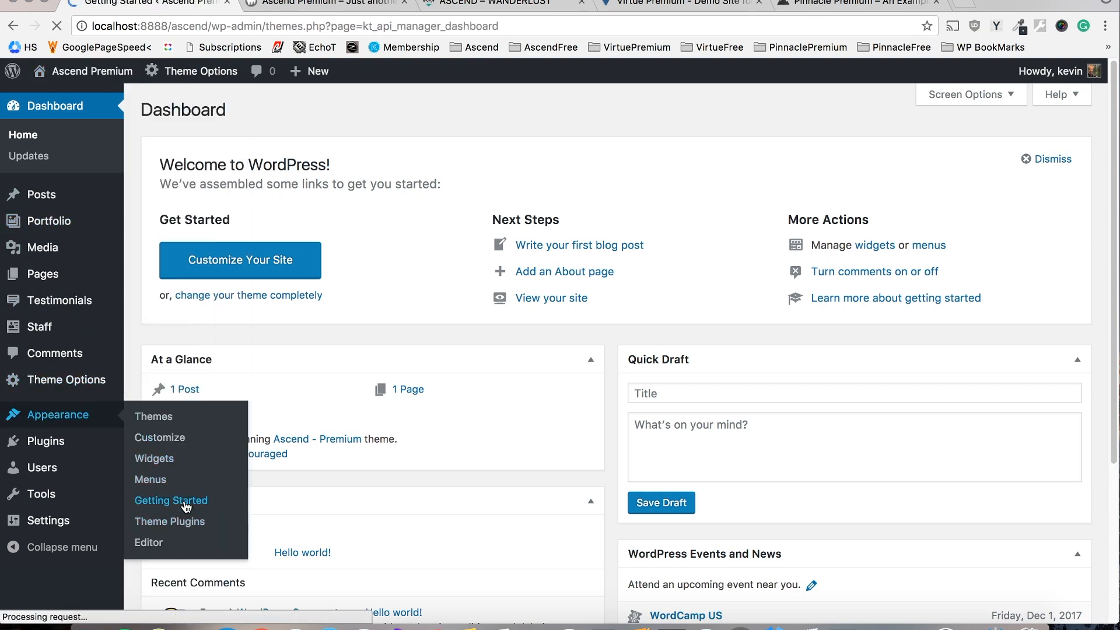
{"action": "left_click", "coordinate": [170, 500]}
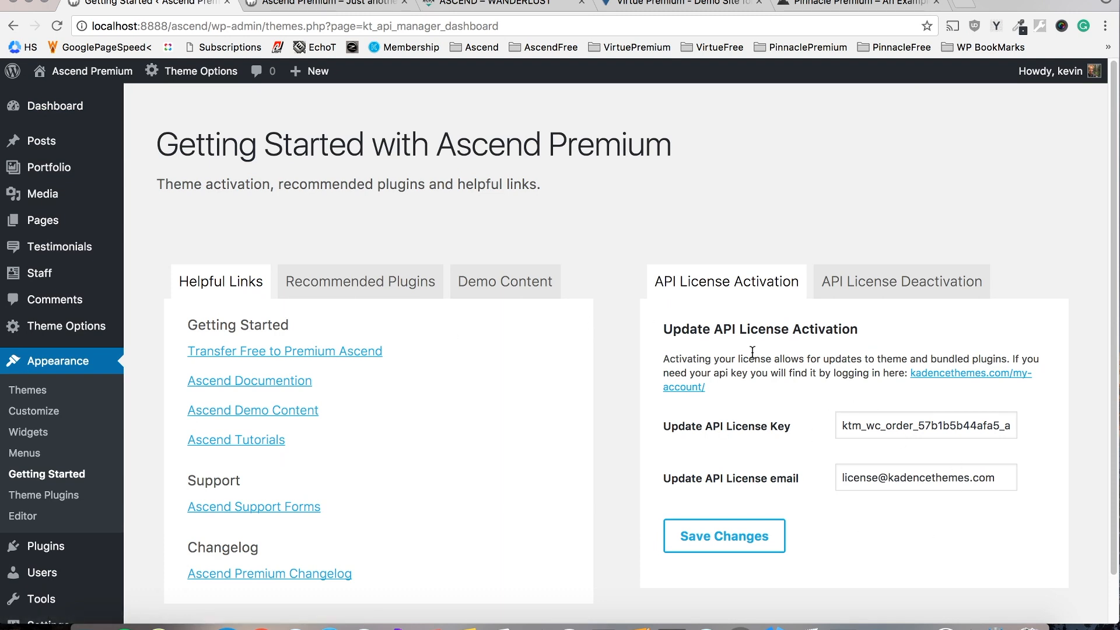
{"action": "mouse_move", "coordinate": [820, 353]}
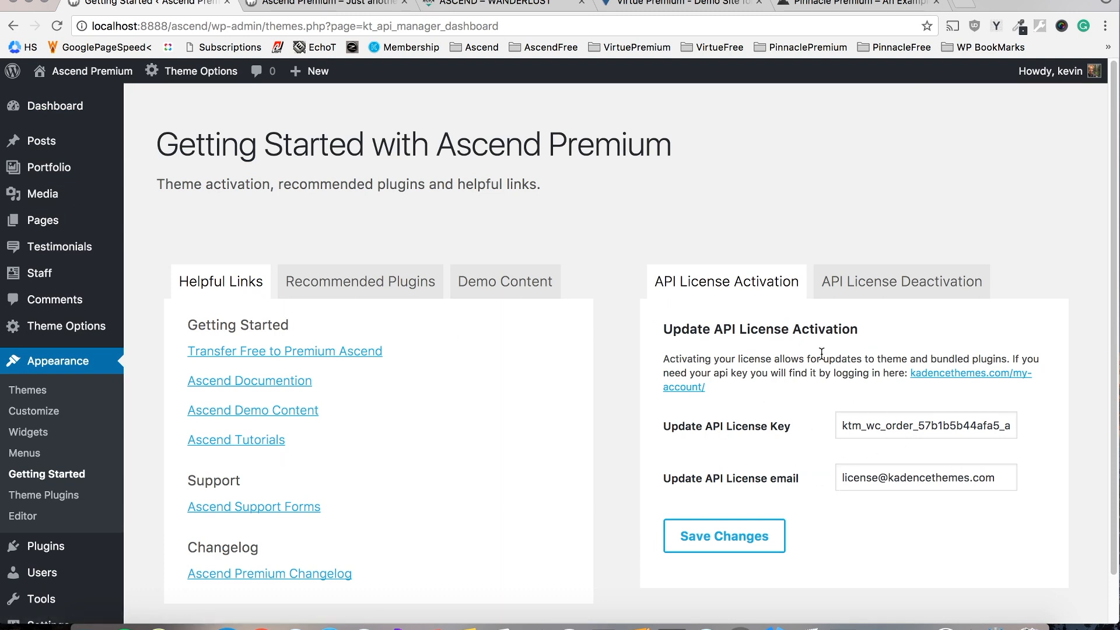
{"action": "mouse_move", "coordinate": [609, 317]}
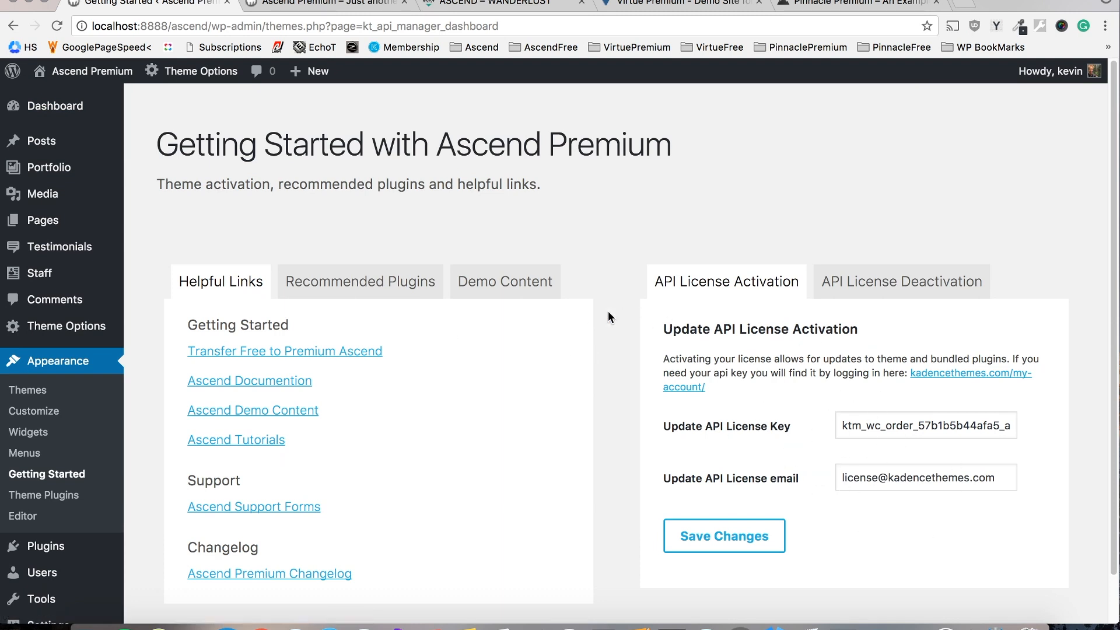
{"action": "left_click", "coordinate": [360, 282]}
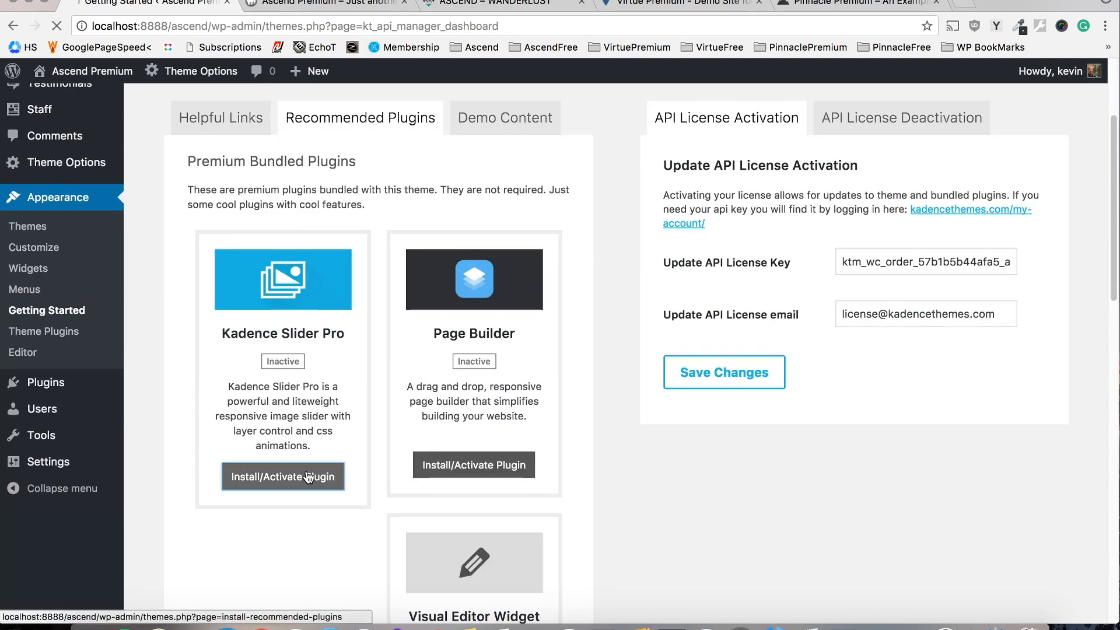
Bulk-activate all four suggested plugins: Black Studio TinyMCE Widget, Kadence Importer, Kadence Slider, Page Builder
{"action": "left_click", "coordinate": [282, 476]}
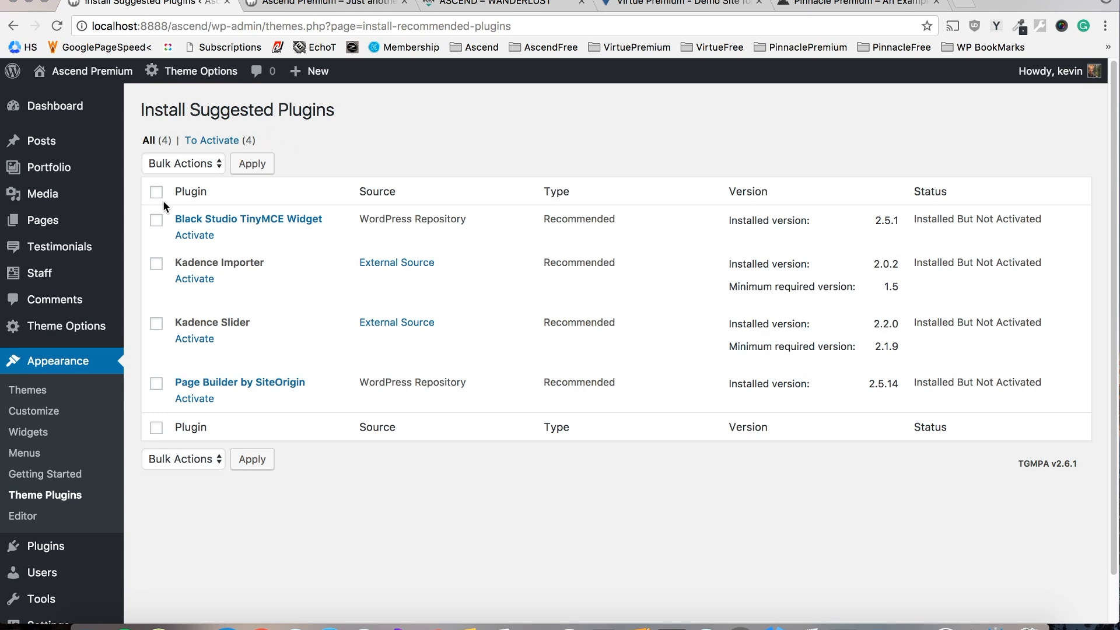
{"action": "left_click", "coordinate": [155, 191]}
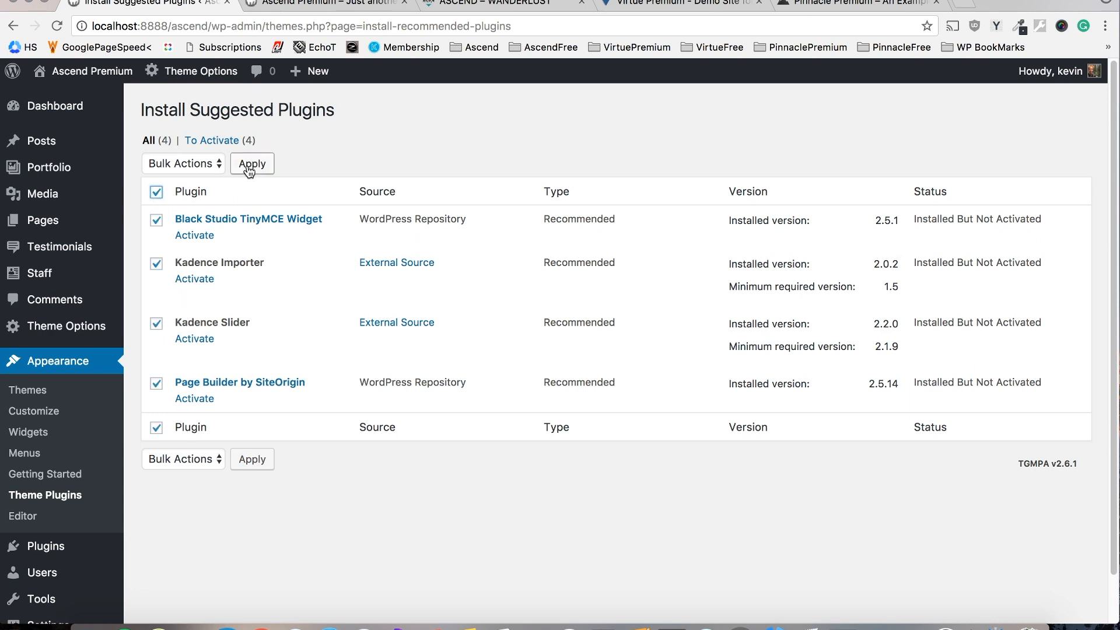
{"action": "left_click", "coordinate": [183, 164]}
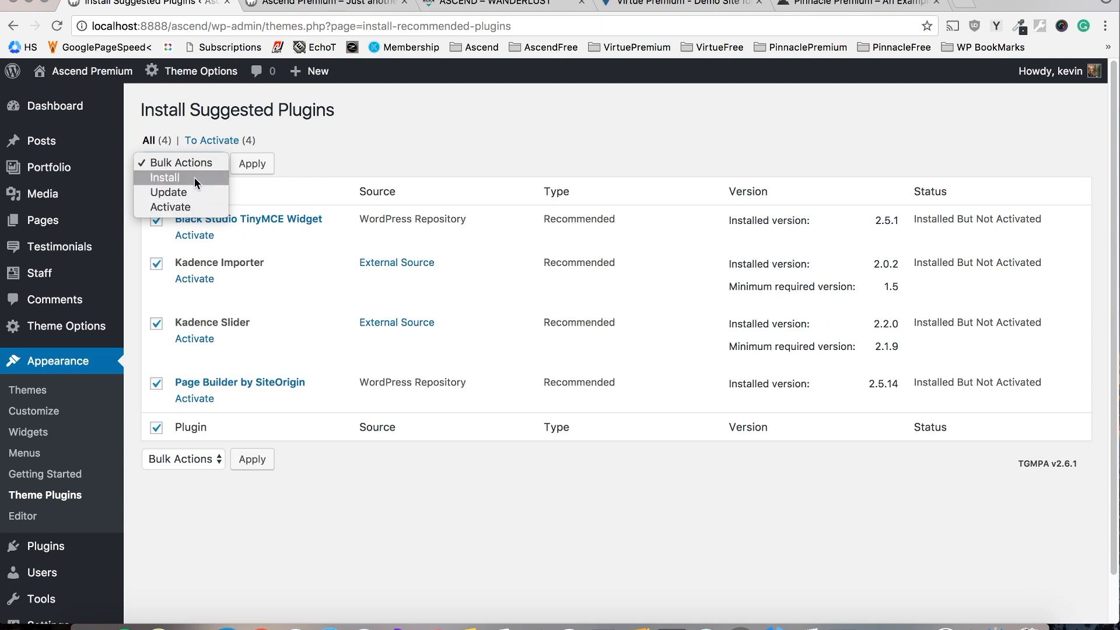
{"action": "left_click", "coordinate": [169, 206]}
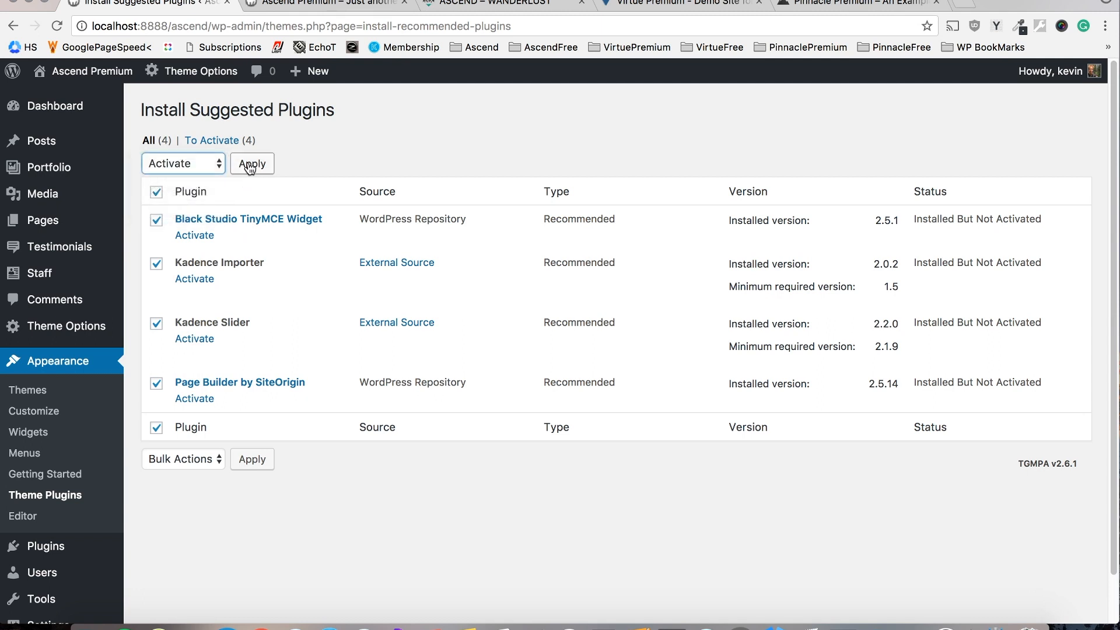
{"action": "left_click", "coordinate": [252, 163]}
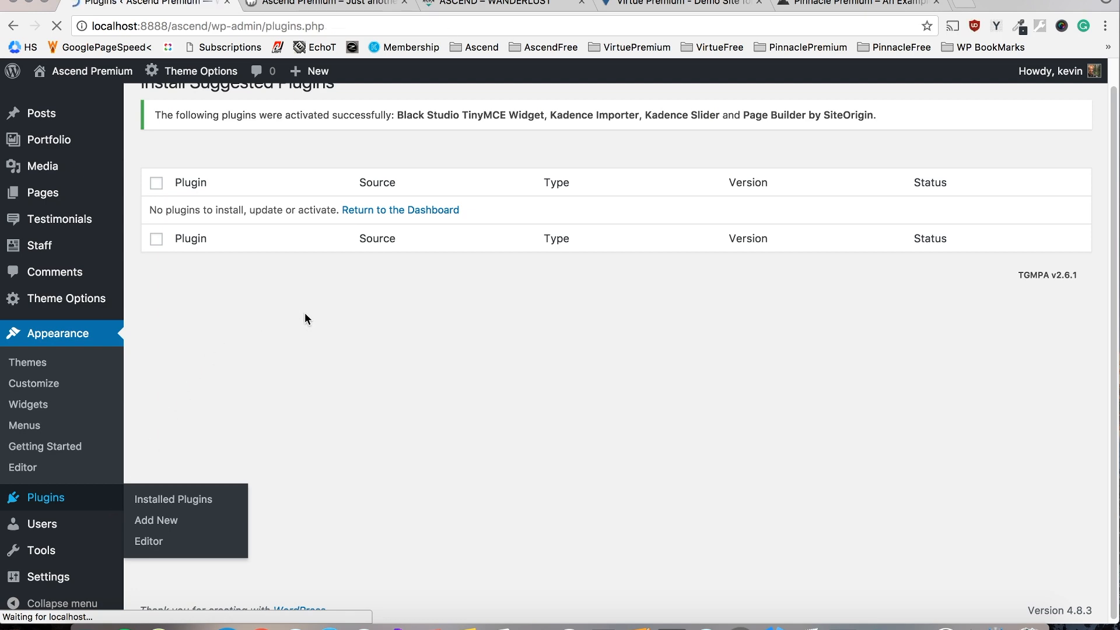
Activate WooCommerce from Installed Plugins and skip its setup wizard with 'Not right now'
{"action": "left_click", "coordinate": [173, 498]}
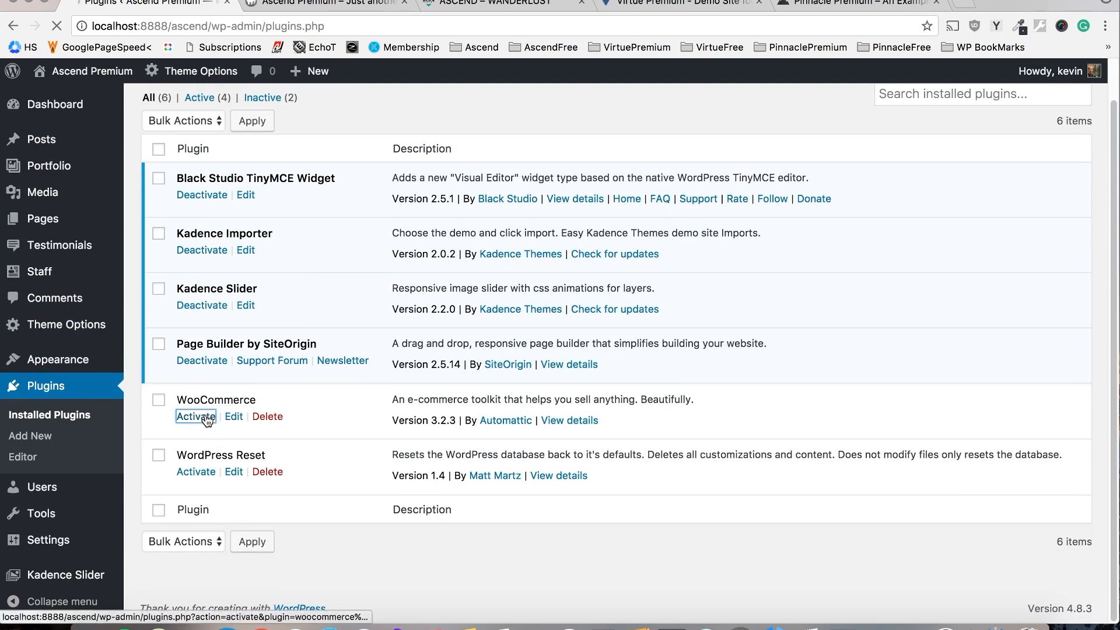
{"action": "left_click", "coordinate": [195, 417]}
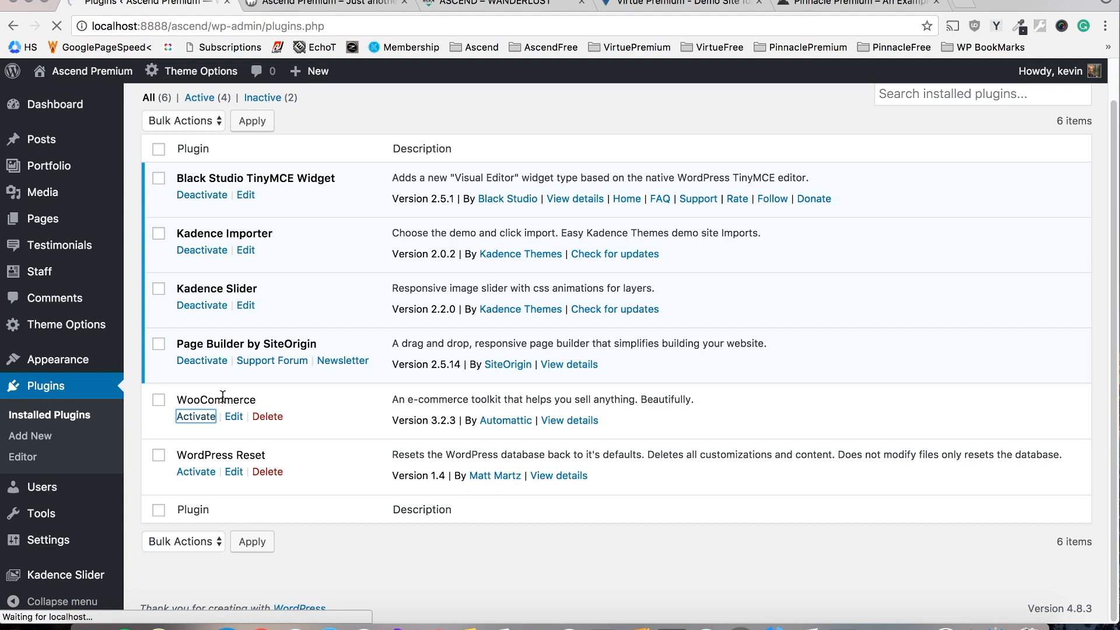
{"action": "left_click", "coordinate": [196, 417]}
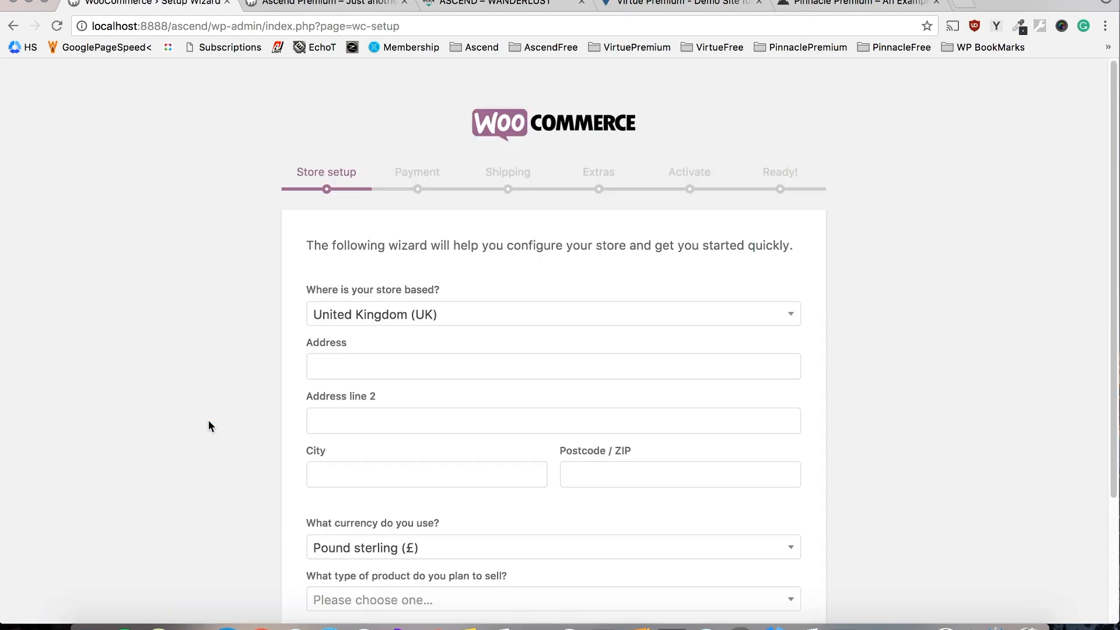
{"action": "scroll", "scroll_direction": "down", "scroll_amount": 3}
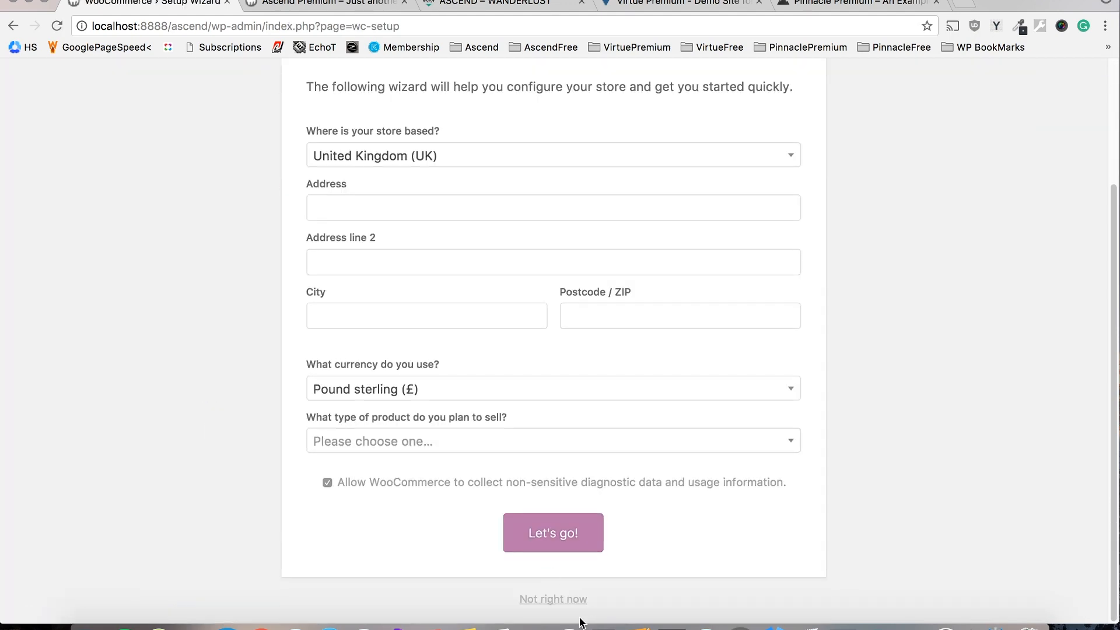
{"action": "left_click", "coordinate": [553, 599]}
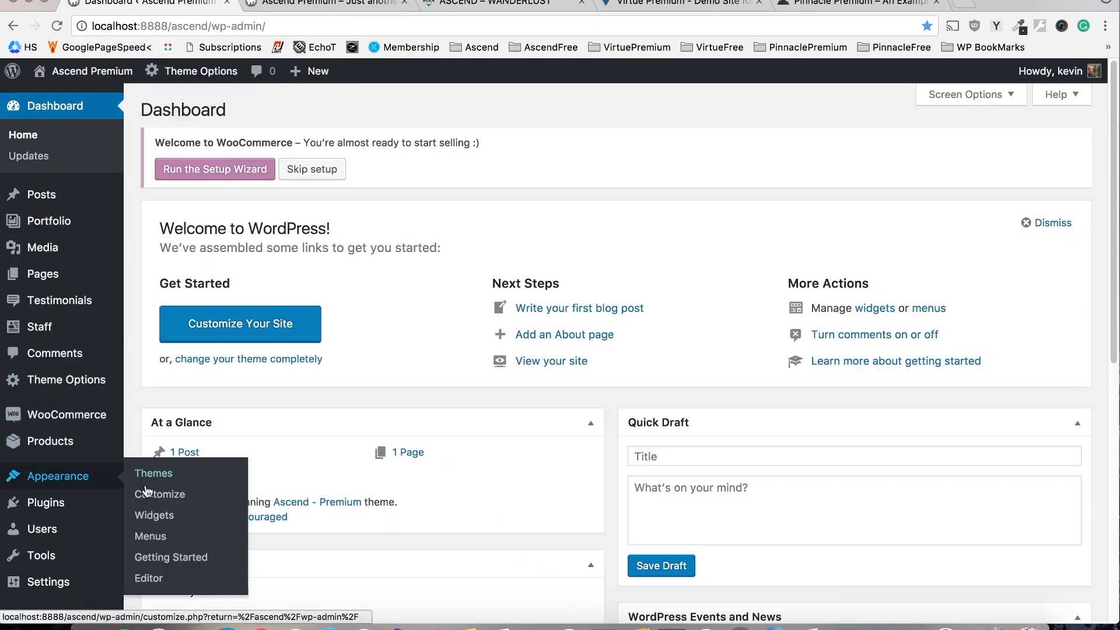
Reach the Kadence Themes Importer via Getting Started's Demo Content tab and Plugin Settings
{"action": "left_click", "coordinate": [170, 557]}
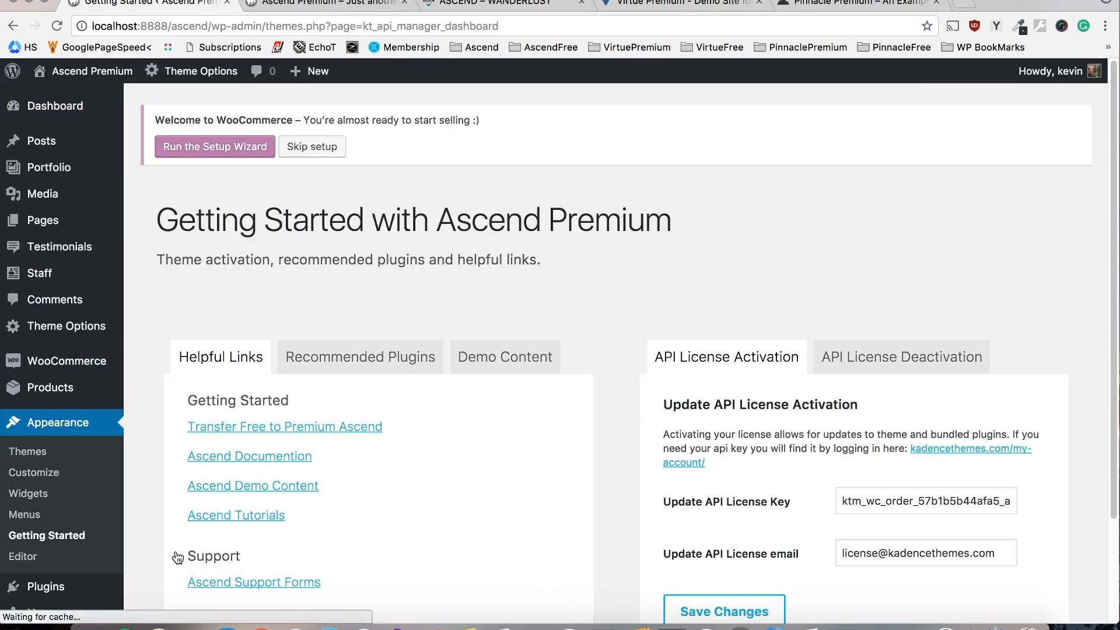
{"action": "left_click", "coordinate": [504, 357]}
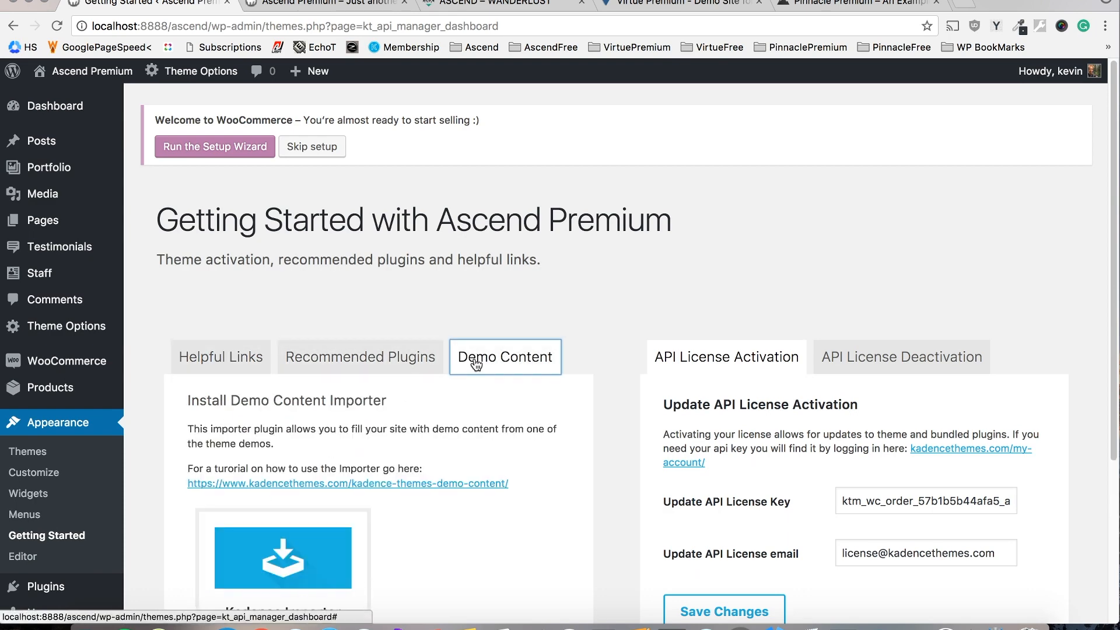
{"action": "scroll", "scroll_direction": "down", "scroll_amount": 3}
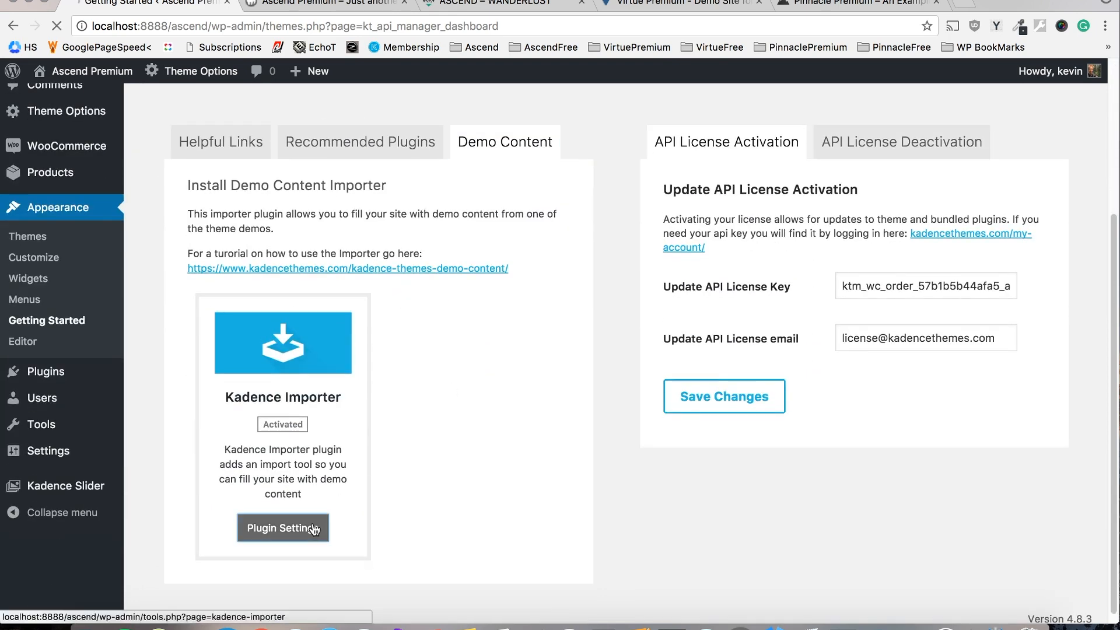
{"action": "left_click", "coordinate": [282, 528]}
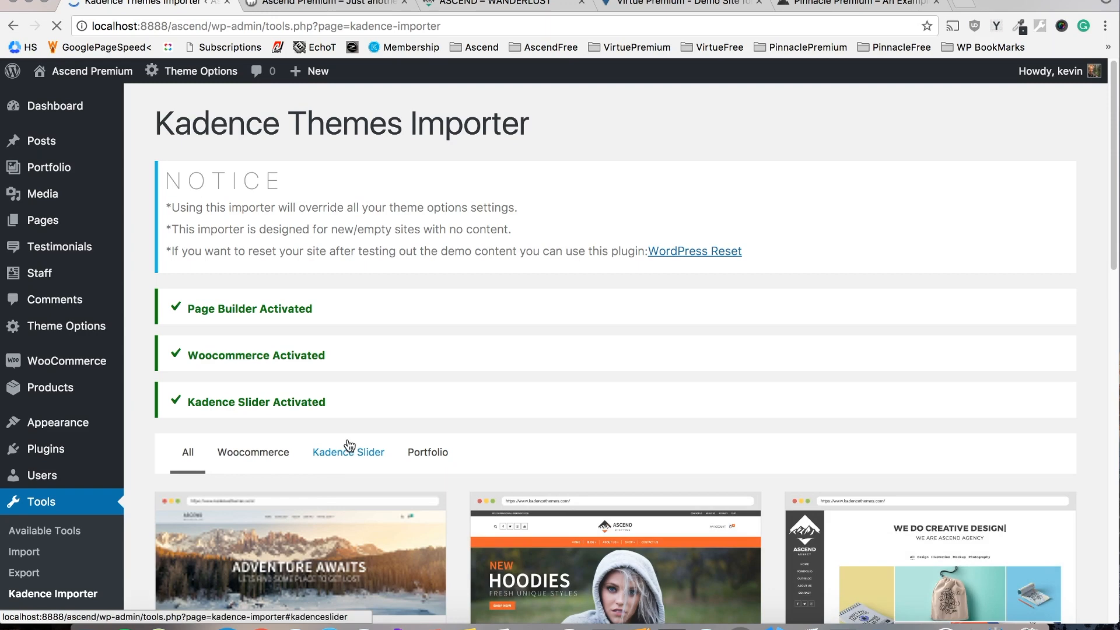
Look through the available demo sites such as Travel Site, Shopping Site and Agency Site
{"action": "scroll", "scroll_direction": "down", "scroll_amount": 3}
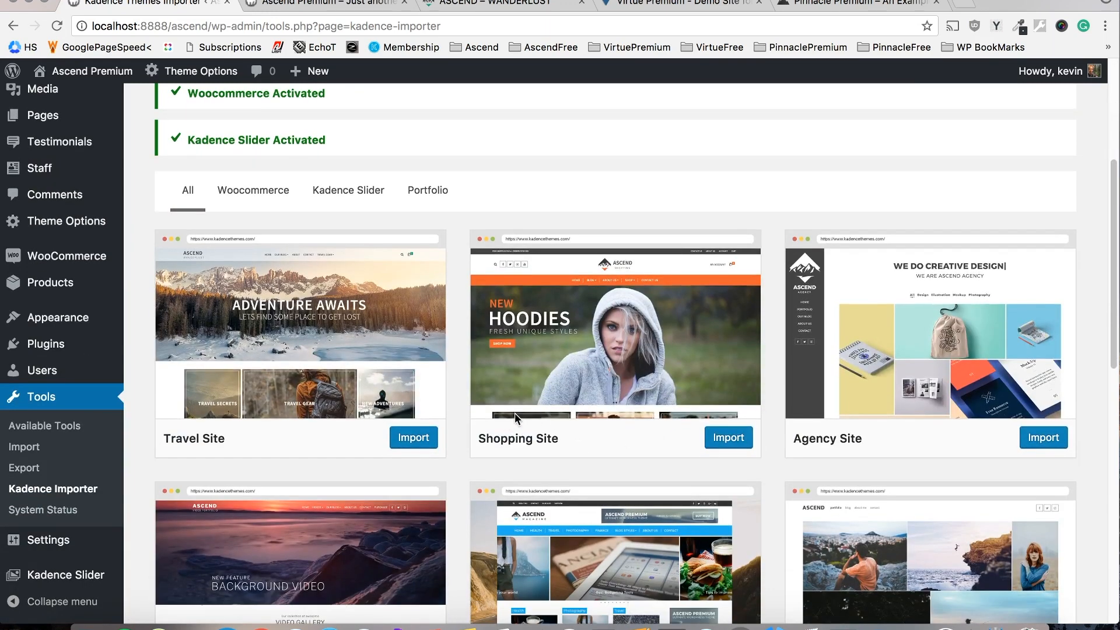
{"action": "scroll", "scroll_direction": "down", "scroll_amount": 3}
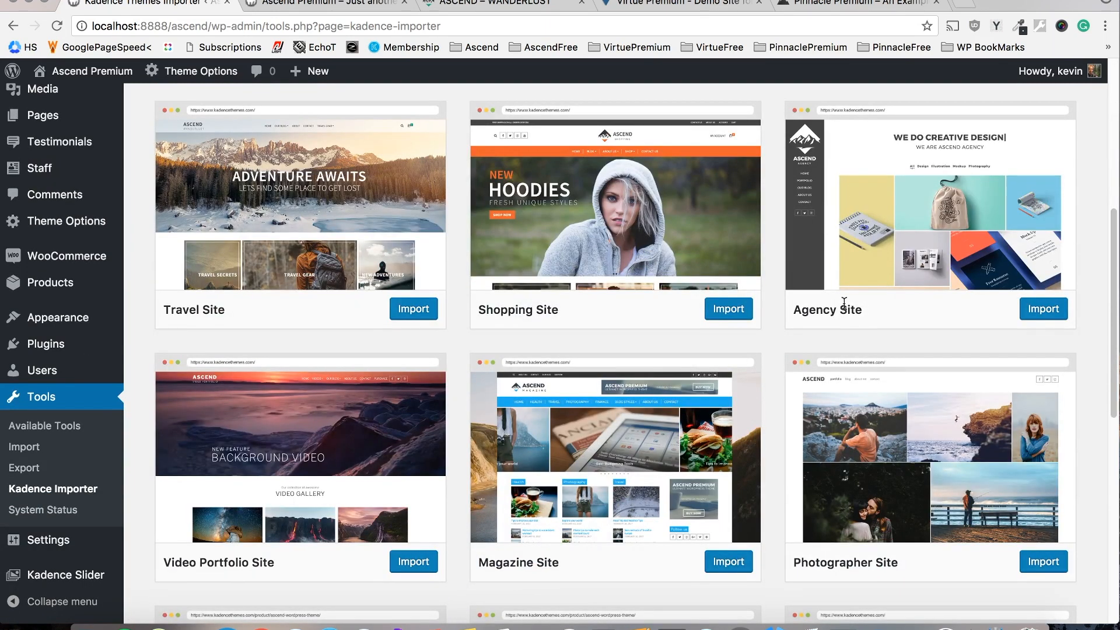
{"action": "scroll", "scroll_direction": "down", "scroll_amount": 3}
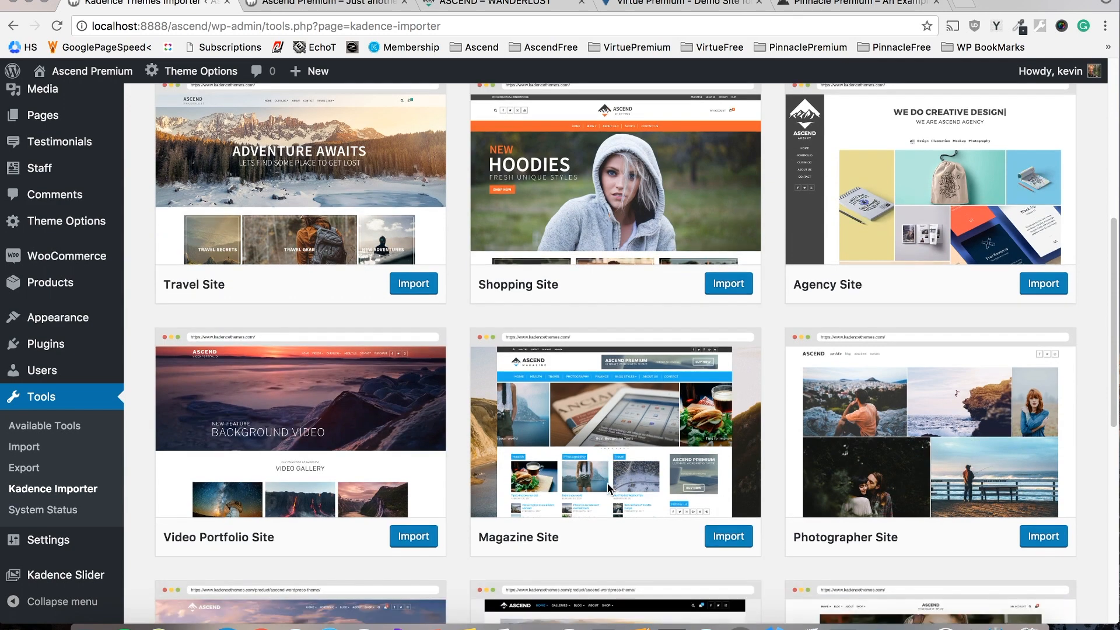
{"action": "scroll", "scroll_direction": "down", "scroll_amount": 3}
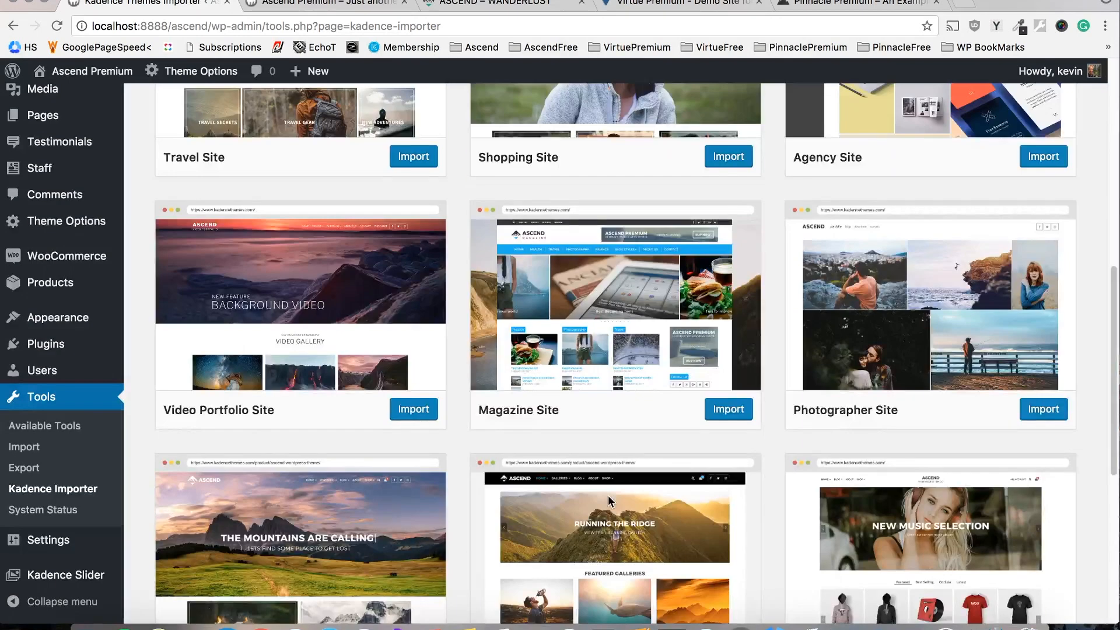
{"action": "scroll", "scroll_direction": "up", "scroll_amount": 3}
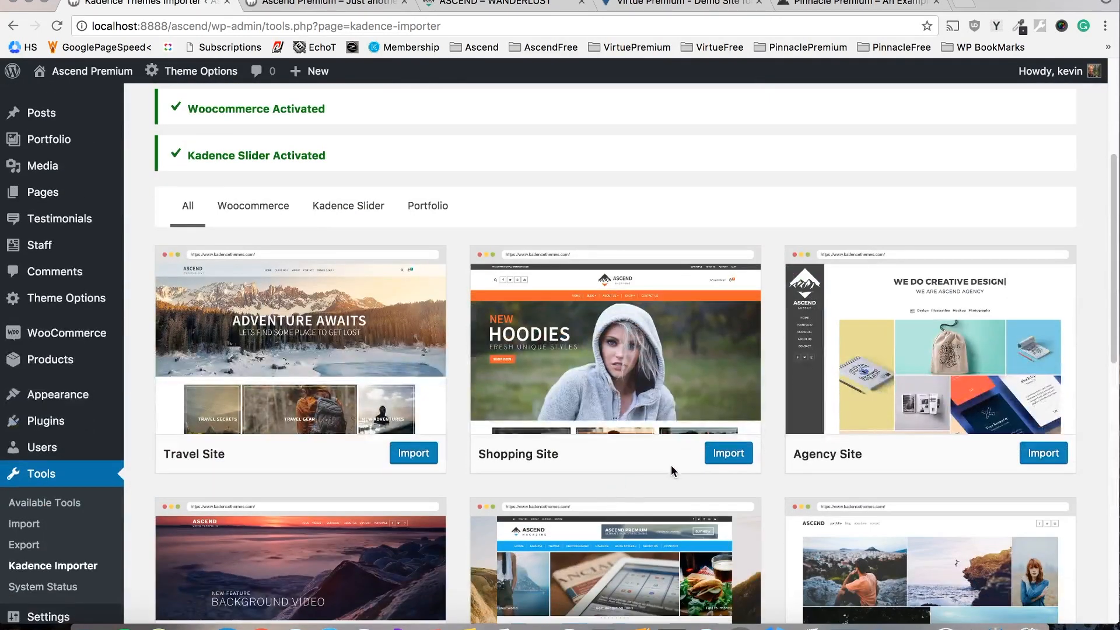
Import the Shopping Site demo, confirming with 'Yes, import!'
{"action": "left_click", "coordinate": [726, 452]}
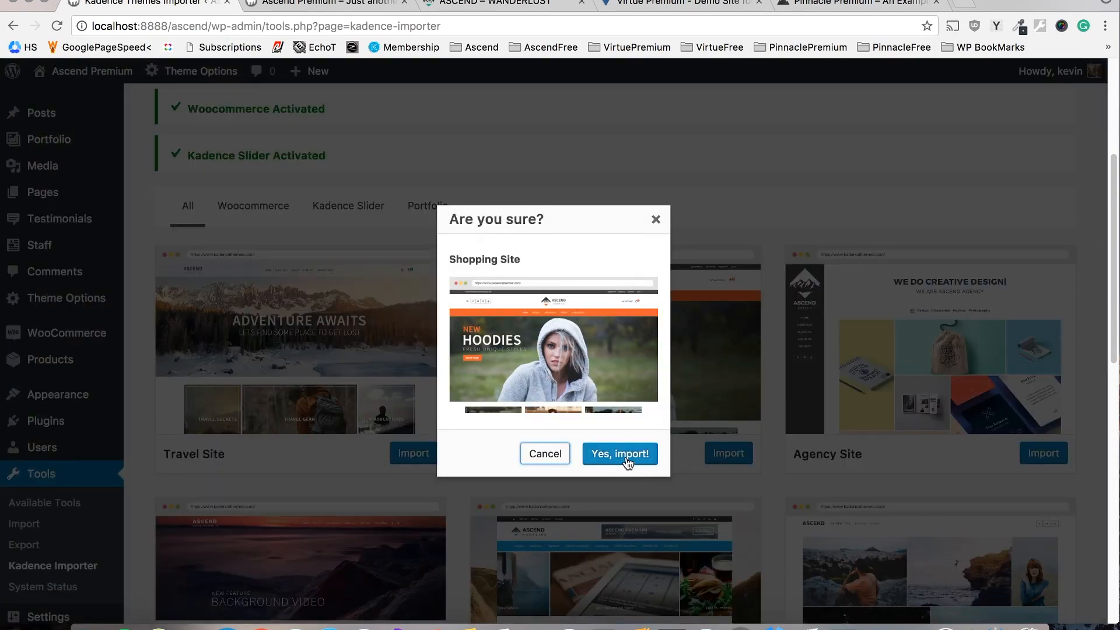
{"action": "left_click", "coordinate": [620, 454]}
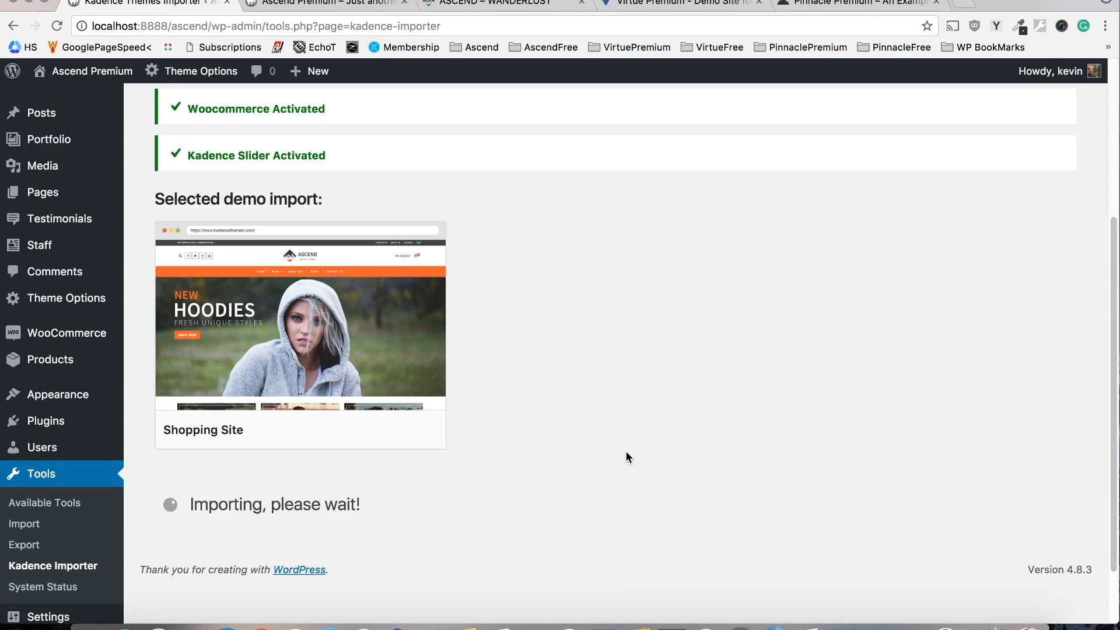
{"action": "mouse_move", "coordinate": [610, 456]}
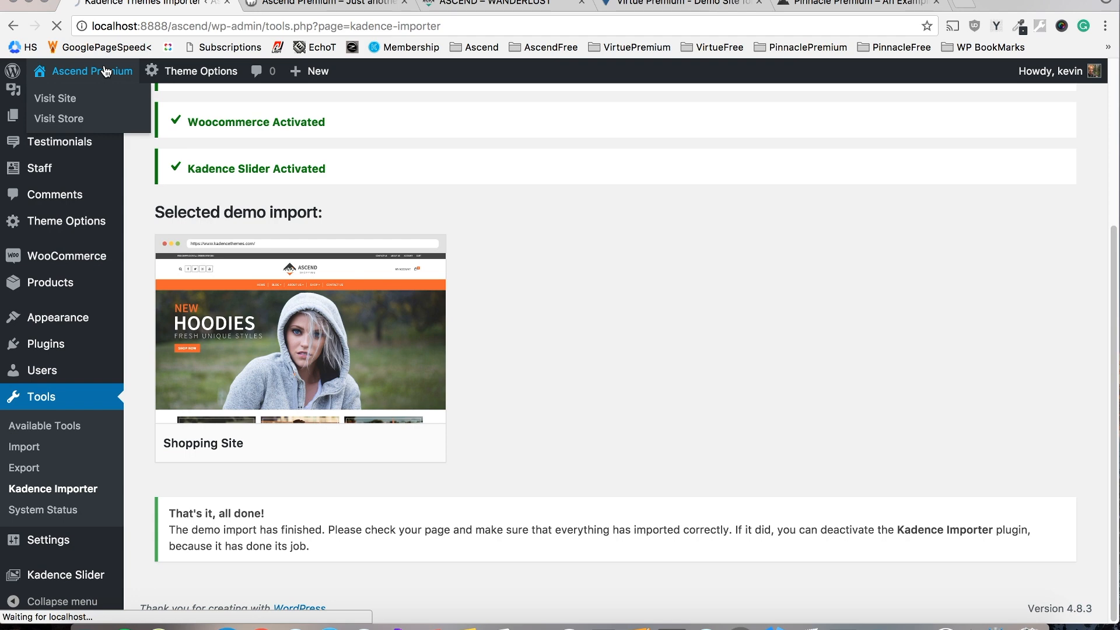
Visit the front page to see the imported Shopping Site content with New Hoodies banner and category tiles
{"action": "left_click", "coordinate": [55, 98]}
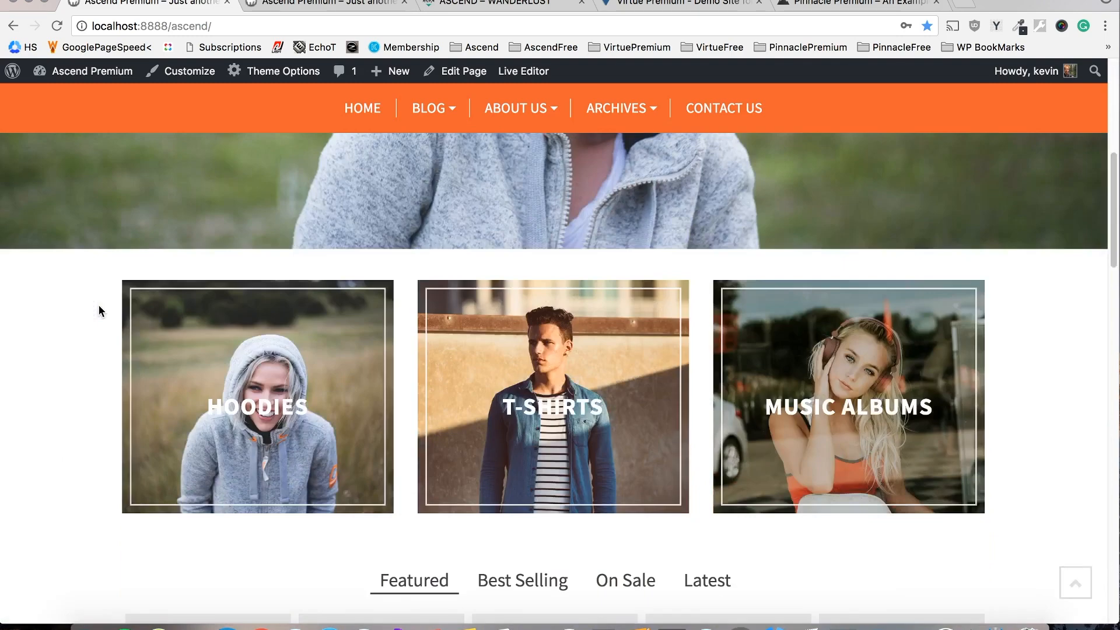
{"action": "scroll", "scroll_direction": "down", "scroll_amount": 3}
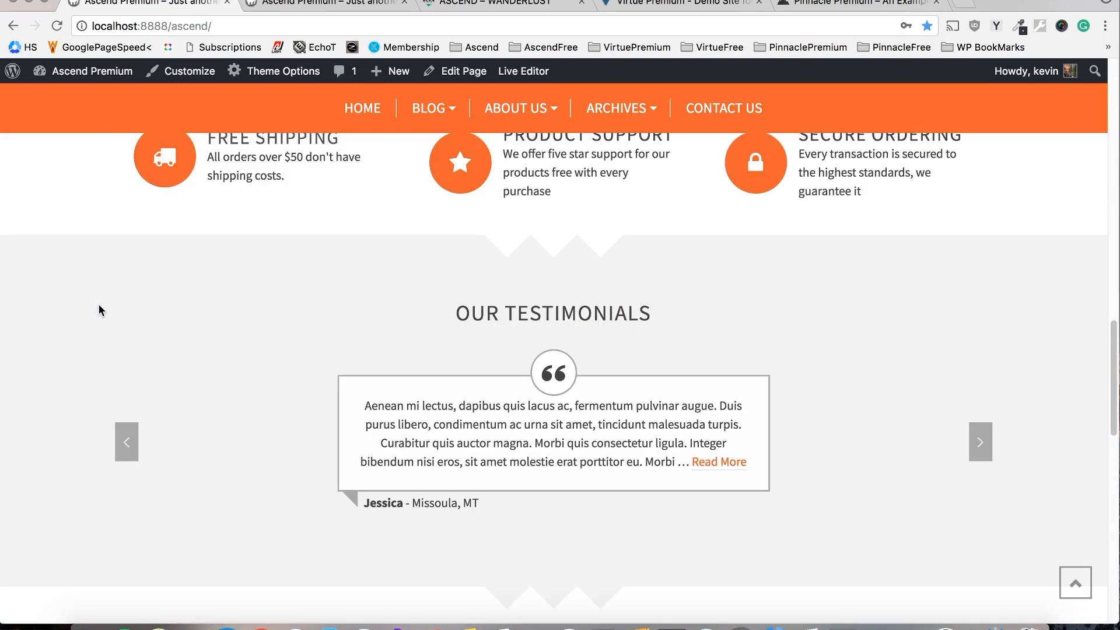
{"action": "scroll", "scroll_direction": "up", "scroll_amount": 3}
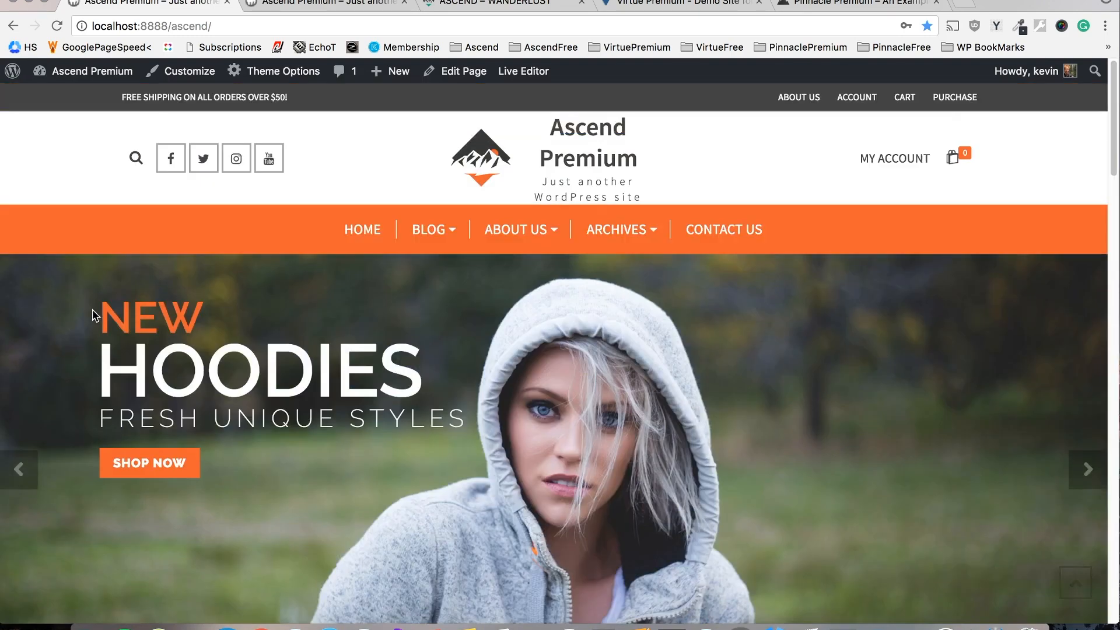